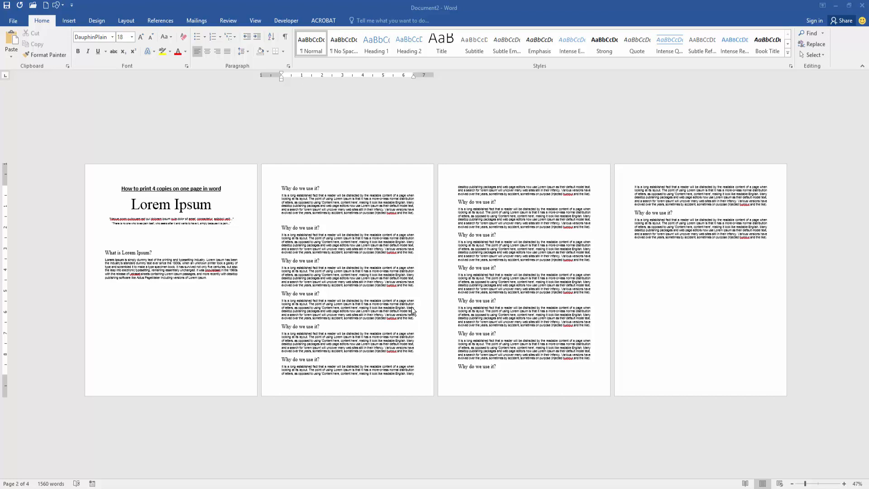
{"action": "mouse_move", "coordinate": [316, 250]}
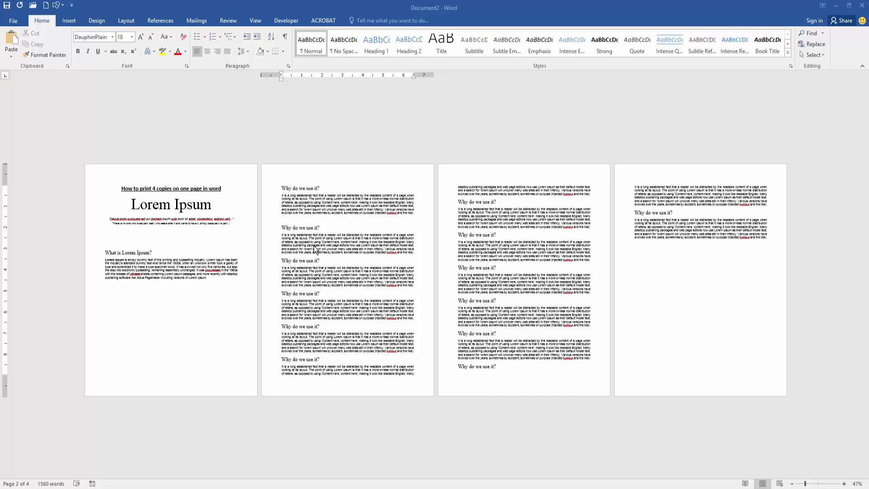
{"action": "mouse_move", "coordinate": [326, 260]}
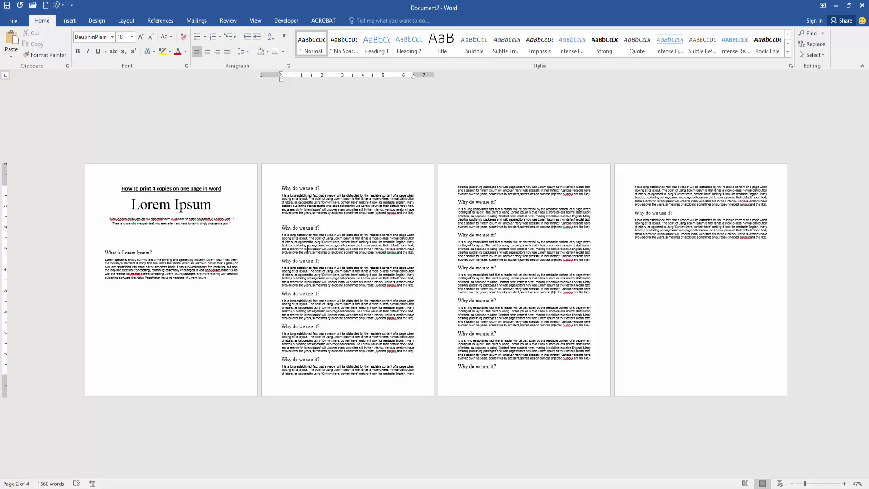
{"action": "mouse_move", "coordinate": [12, 20]}
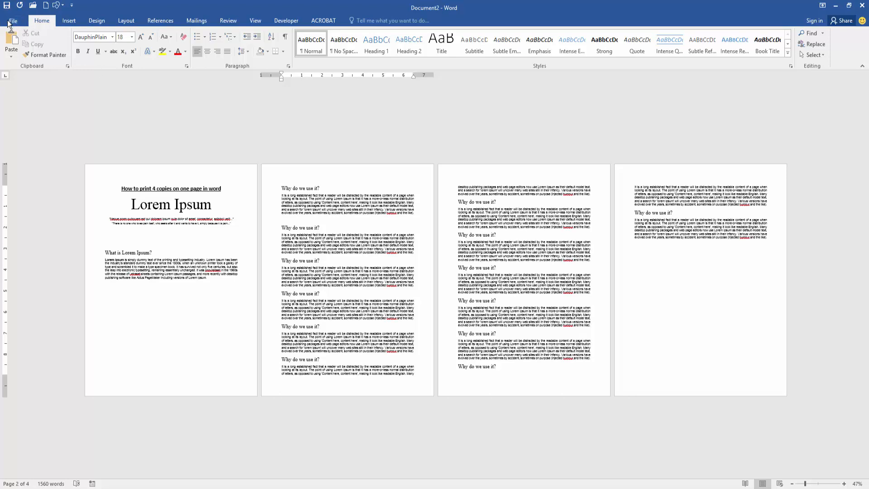
- Change the print layout from 2 to 4 Pages Per Sheet, then return to the document
{"action": "left_click", "coordinate": [12, 20]}
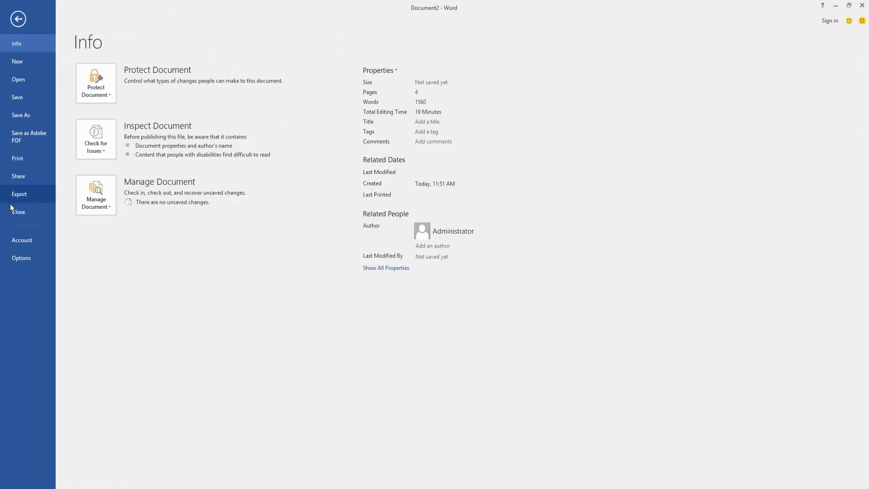
{"action": "left_click", "coordinate": [17, 158]}
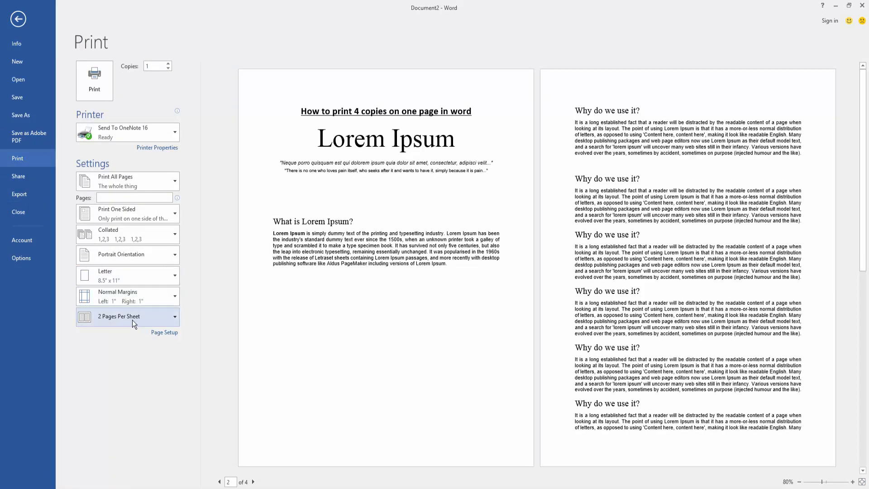
{"action": "left_click", "coordinate": [128, 316]}
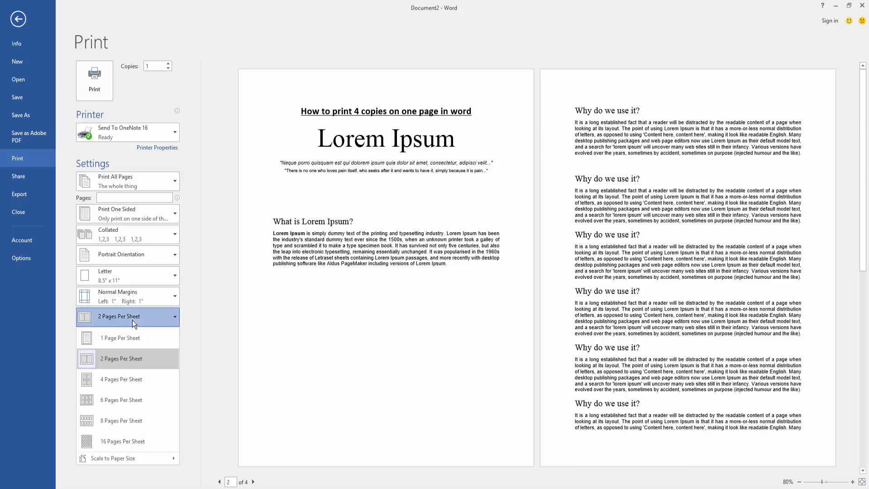
{"action": "mouse_move", "coordinate": [133, 379]}
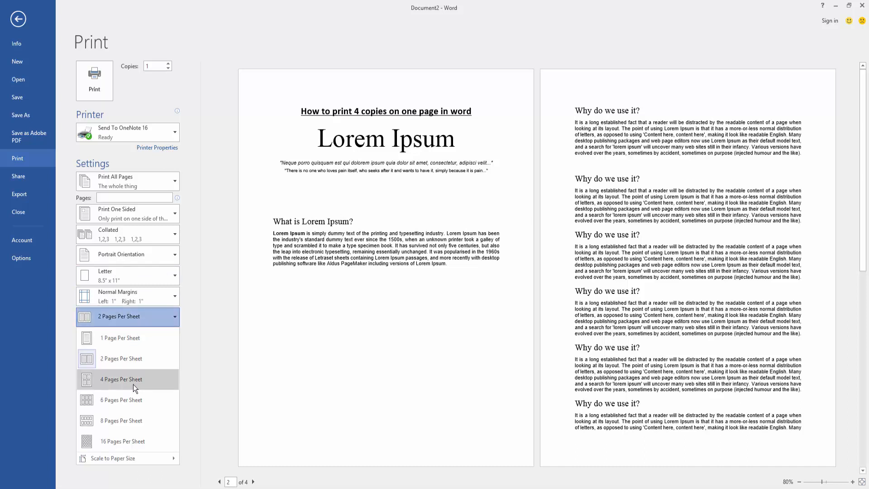
{"action": "left_click", "coordinate": [121, 379]}
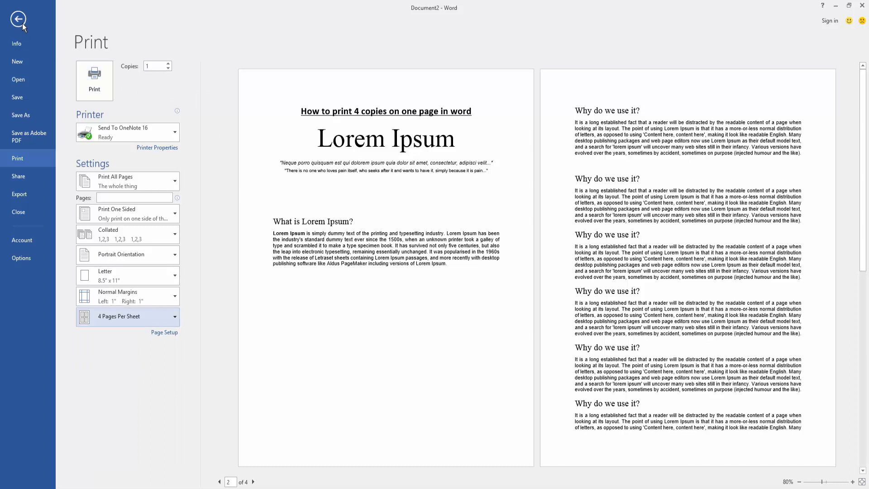
{"action": "left_click", "coordinate": [17, 18]}
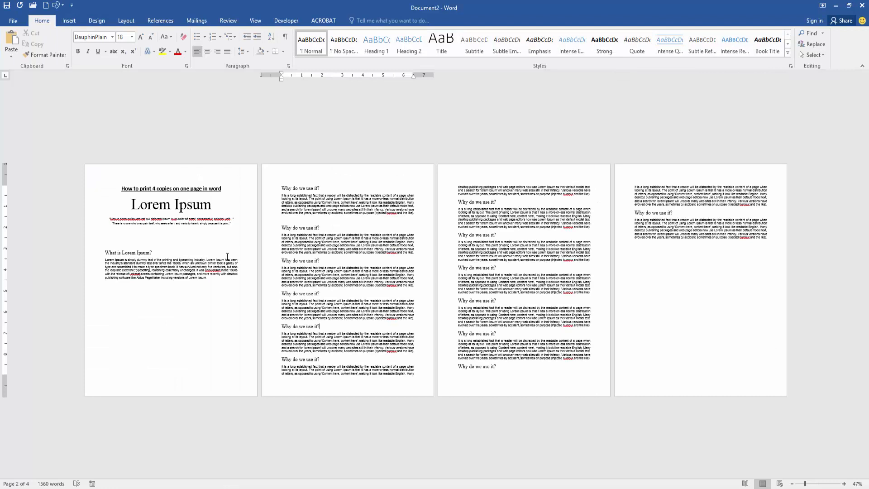